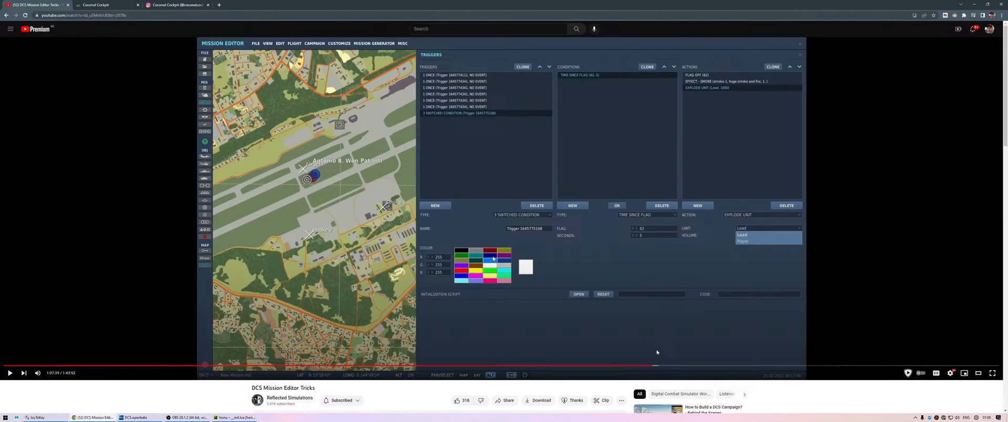
# - Switch from the Mission Editor tricks video to 'How to Build a DCS Campaign?' and jump near its start
pyautogui.click(787, 366)
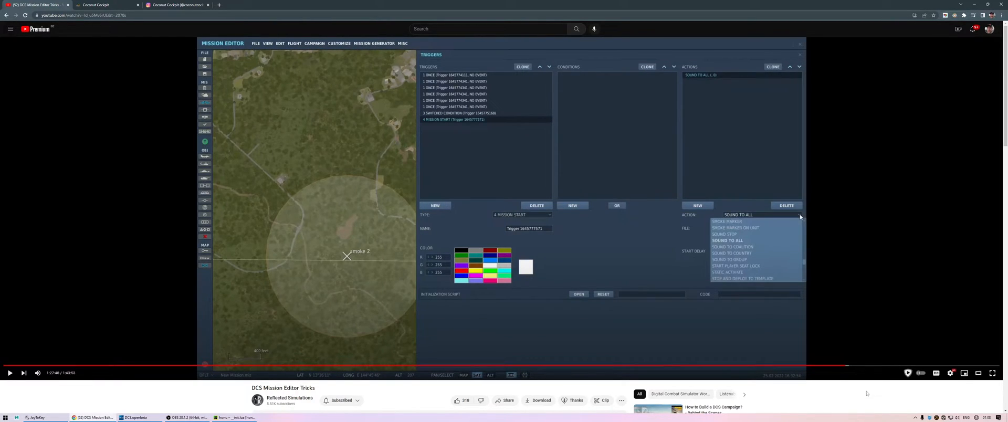
pyautogui.scroll(-3)
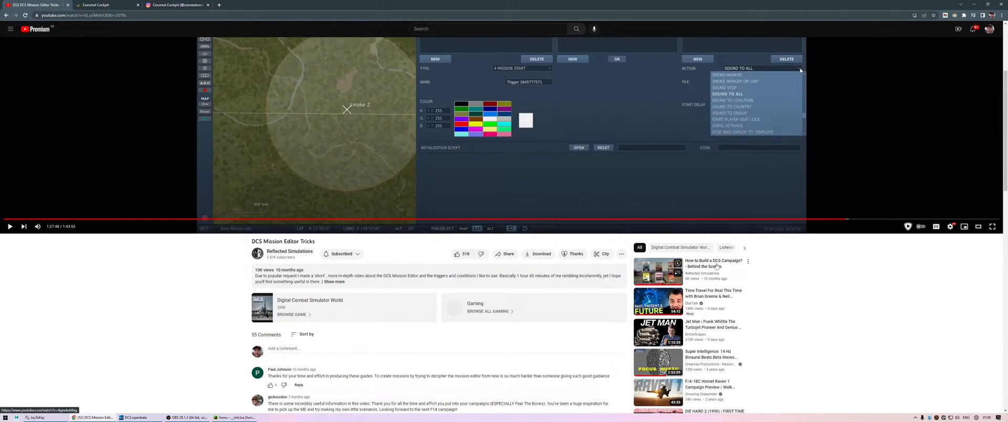
pyautogui.click(658, 270)
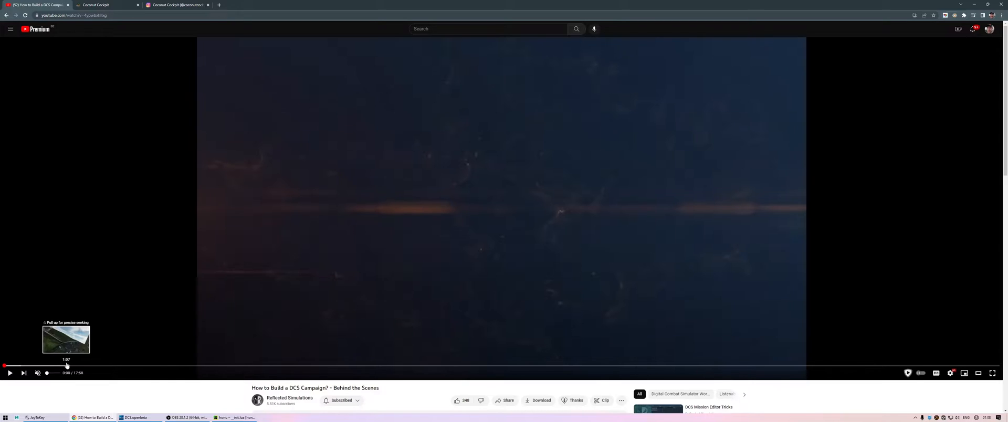
pyautogui.click(179, 365)
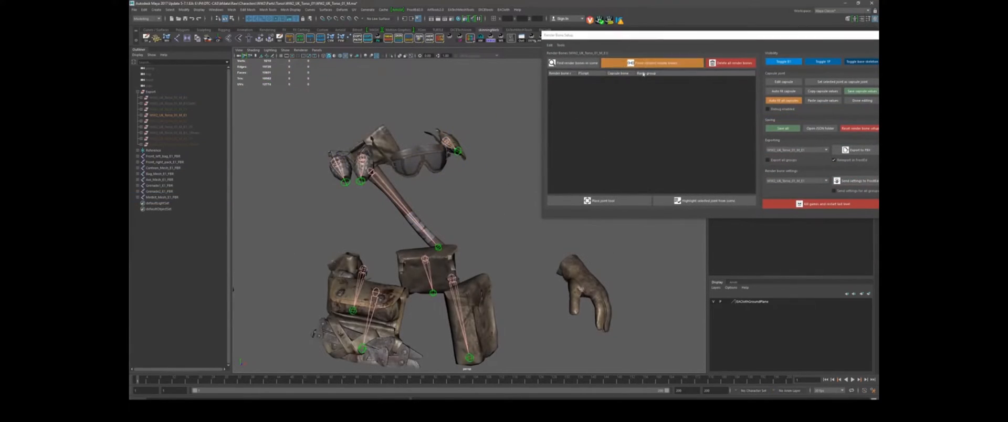
pyautogui.click(651, 61)
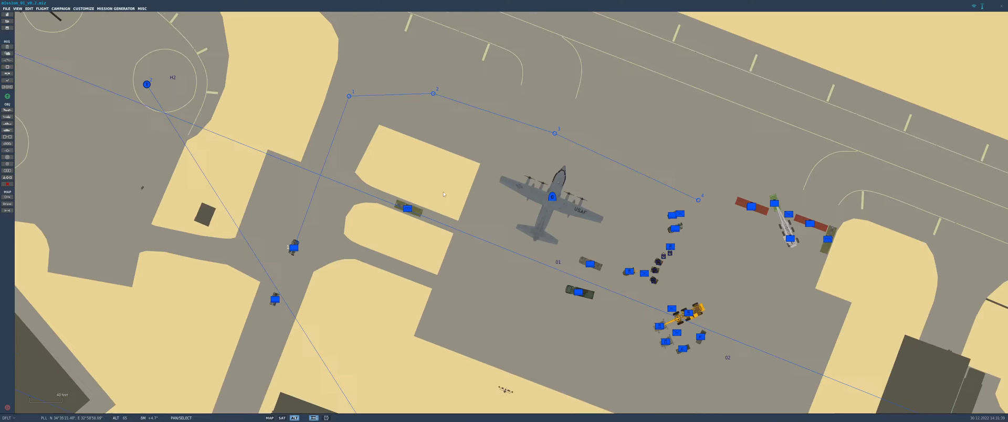
pyautogui.click(553, 197)
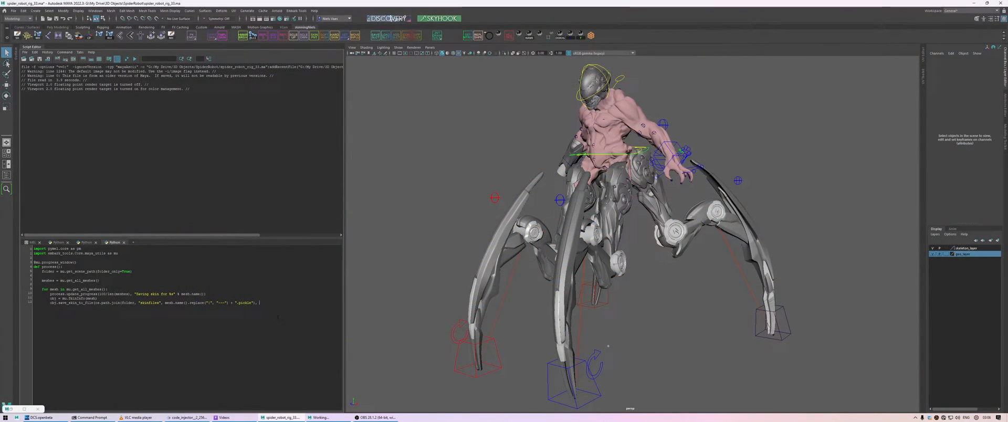
# - Add binary=True to the save call, a print of each mesh name, and a process() call
pyautogui.write('binary=True)')
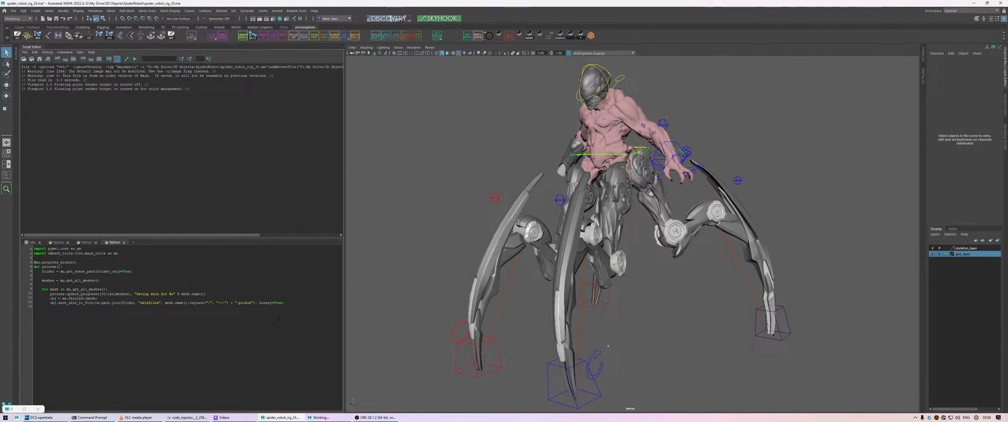
pyautogui.write('print(f"Saved {mesh.name(')
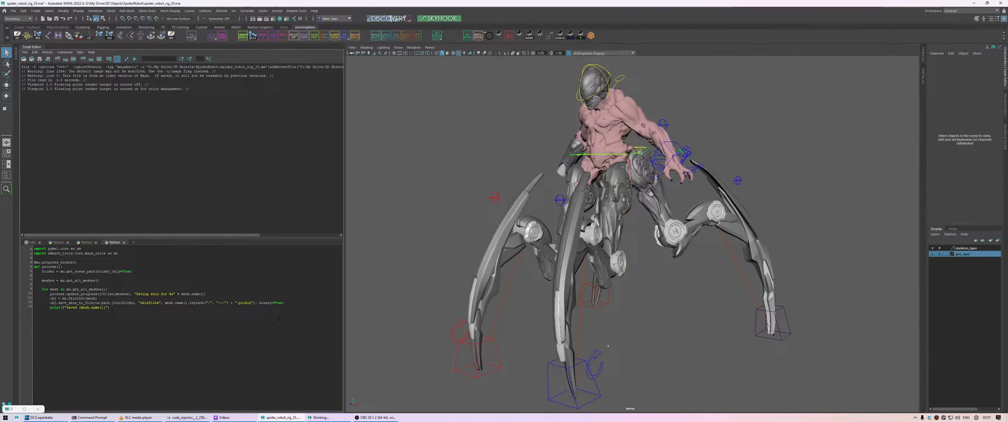
pyautogui.write('prin')
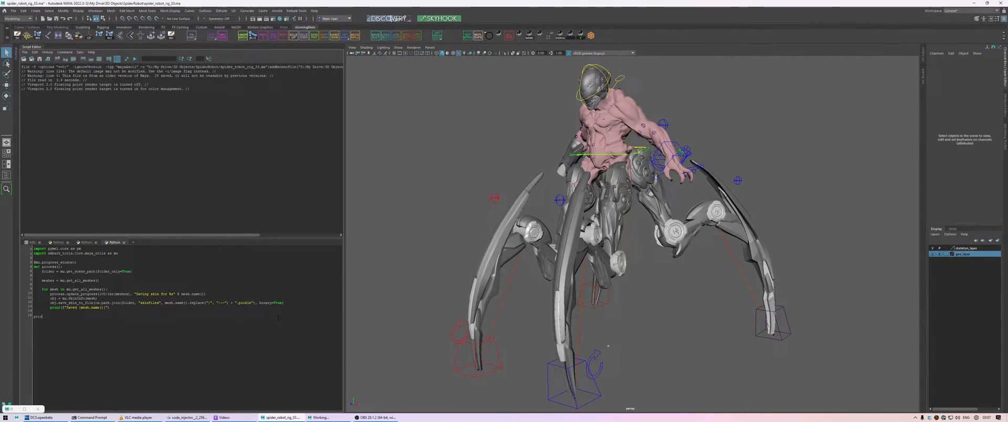
pyautogui.write('rocess()')
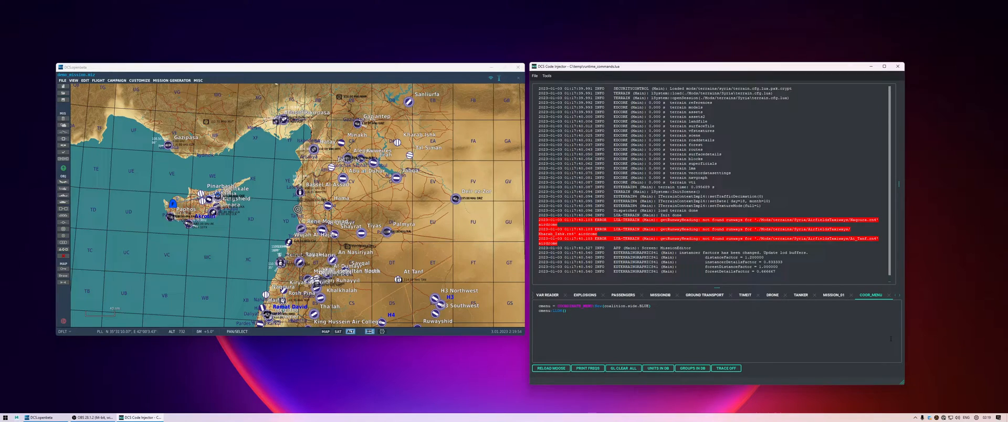
pyautogui.moveTo(913, 332)
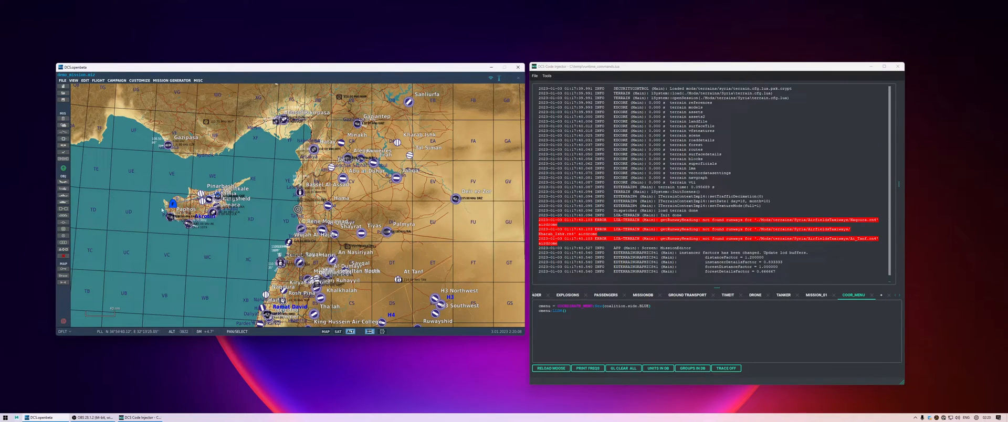
# - Launch the edited F-16 mission so its briefing opens beside the injector log
pyautogui.click(172, 204)
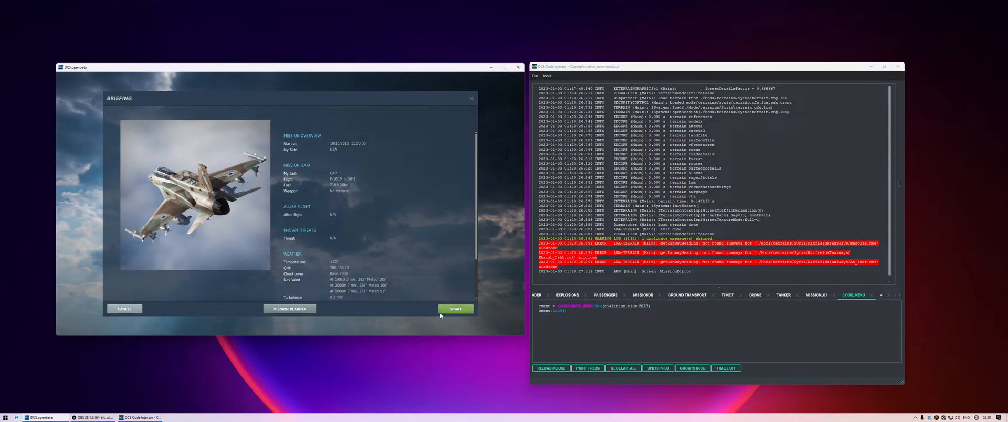
# - Start the briefing and fly into the running F-16 mission on Syria
pyautogui.click(456, 309)
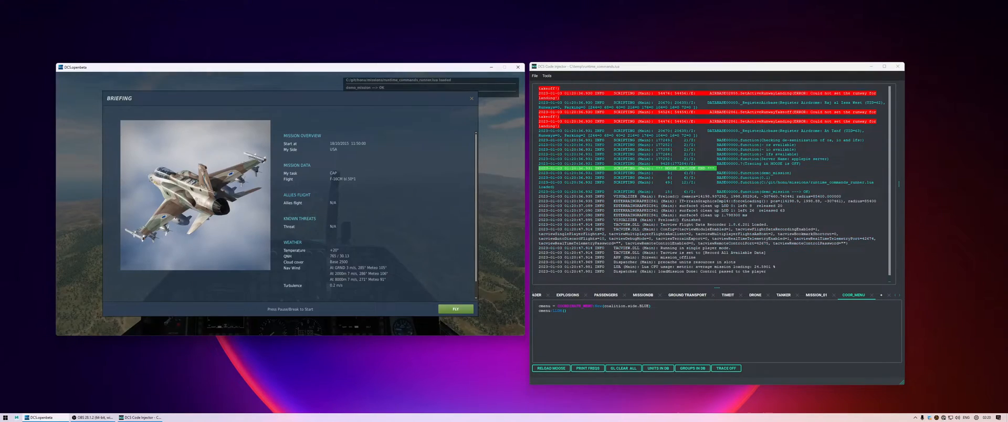
pyautogui.click(455, 309)
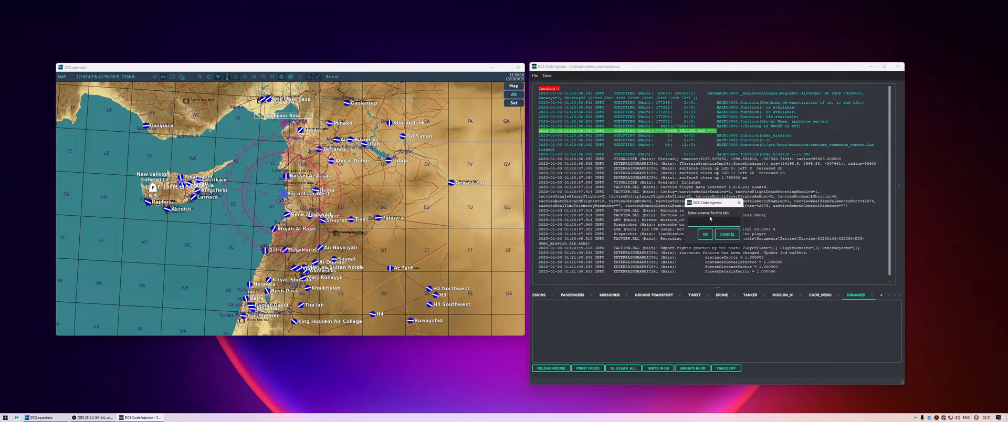
# - Name the new code tab demo_miz and confirm it
pyautogui.write('demo_miz')
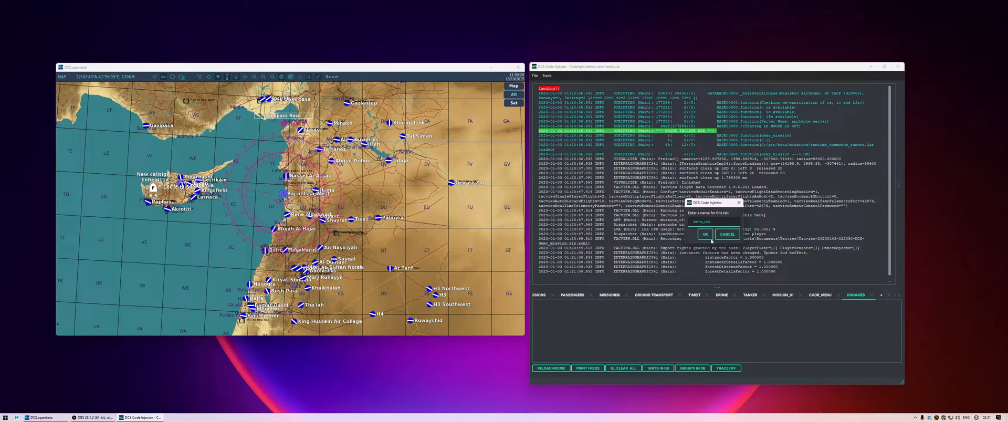
pyautogui.click(703, 234)
pyautogui.write('player_name')
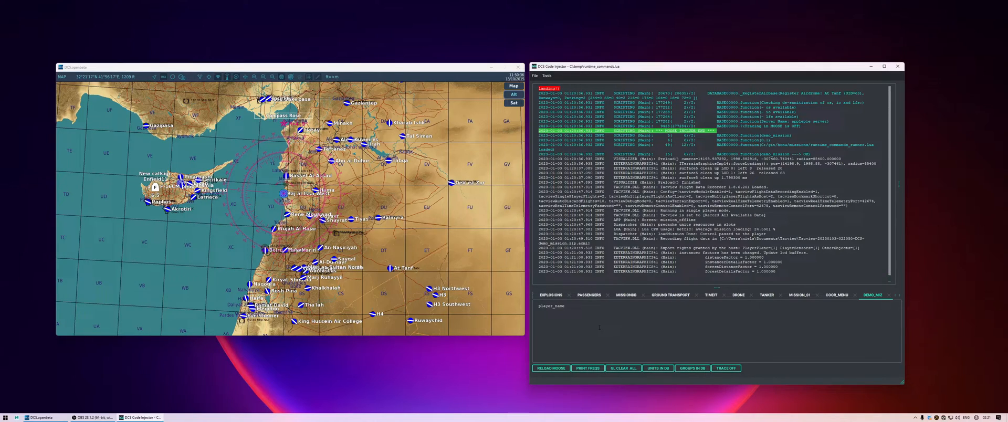
# - Finish the player_name string assignment and select the whole line to execute it
pyautogui.write('His"')
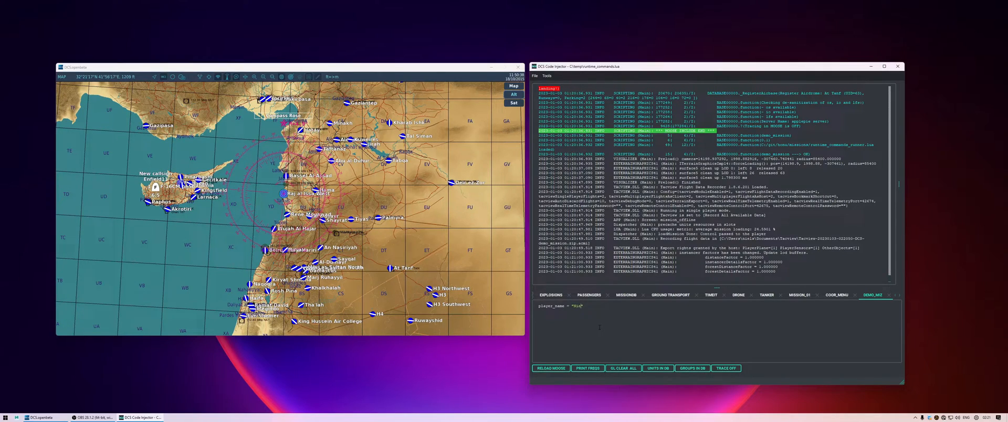
pyautogui.tripleClick(560, 306)
pyautogui.write('lole')
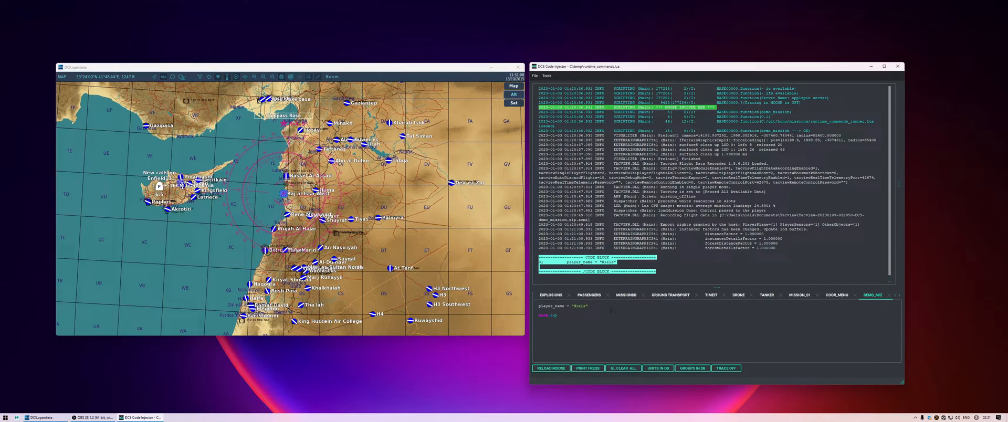
# - Print player_name through BASE:I, then reassign it to a second name and print again
pyautogui.write('(player_name')
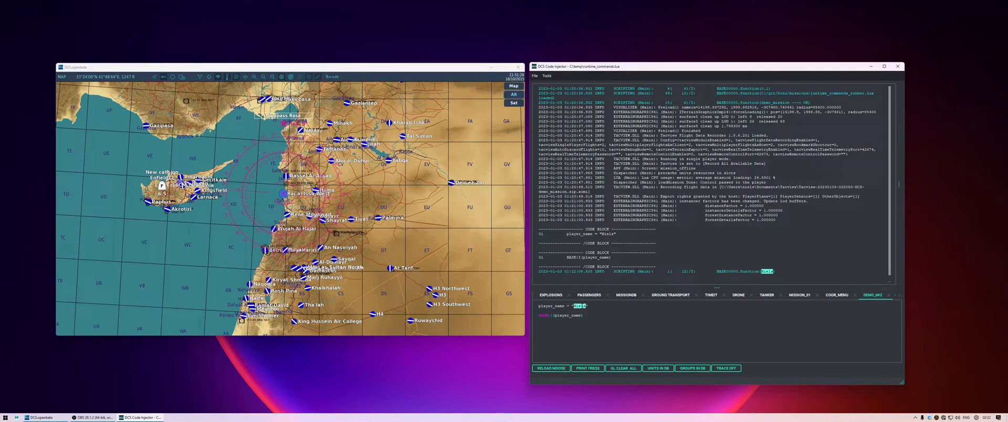
pyautogui.write('Lisp')
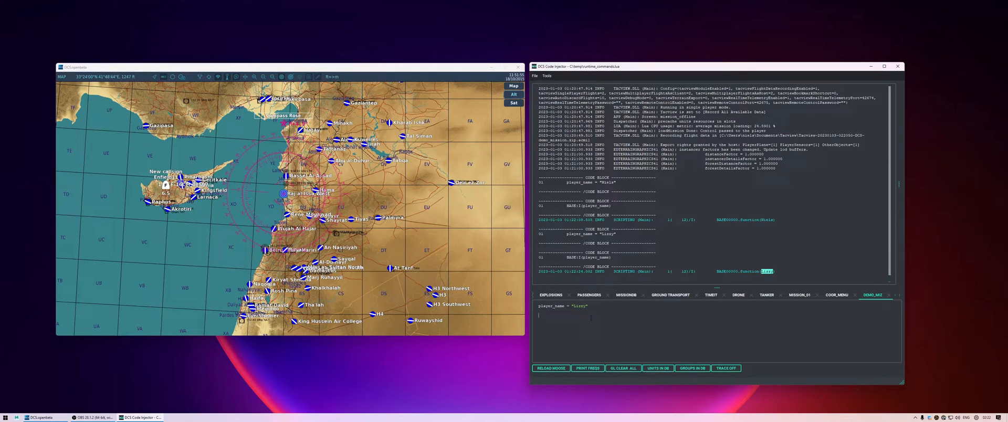
# - Run MessageToAll(string.format("Hello, %s", player_name)) to greet all players
pyautogui.write('H')
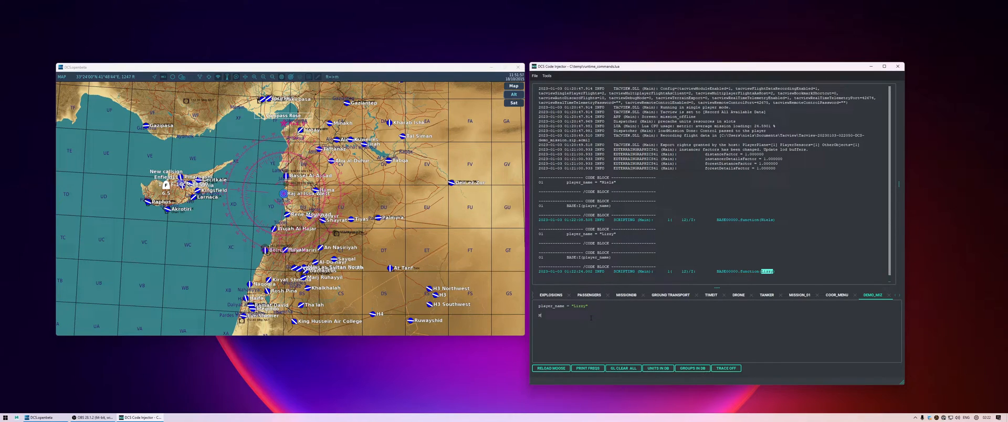
pyautogui.write('MessageToAll(')
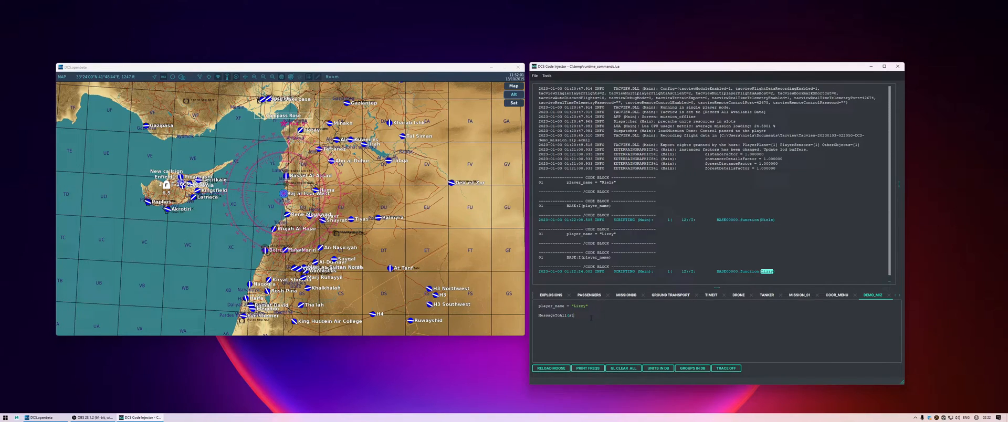
pyautogui.write('string.format("hello, %s')
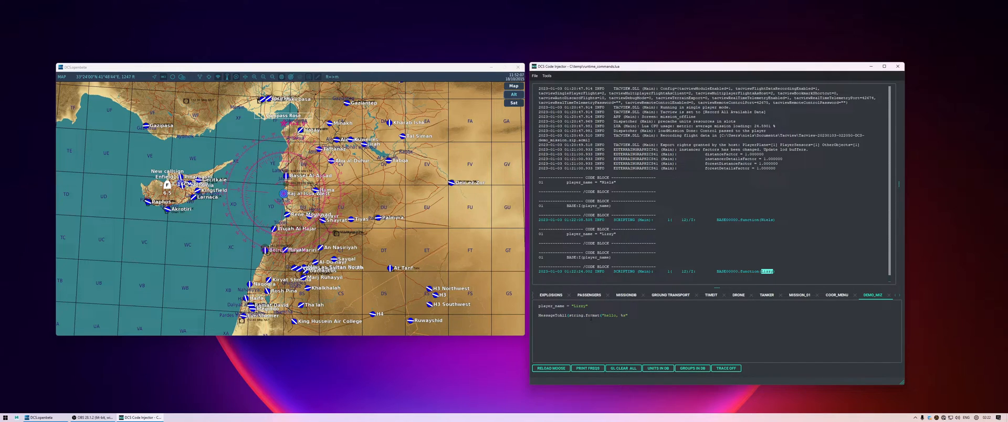
pyautogui.write(', player_name))')
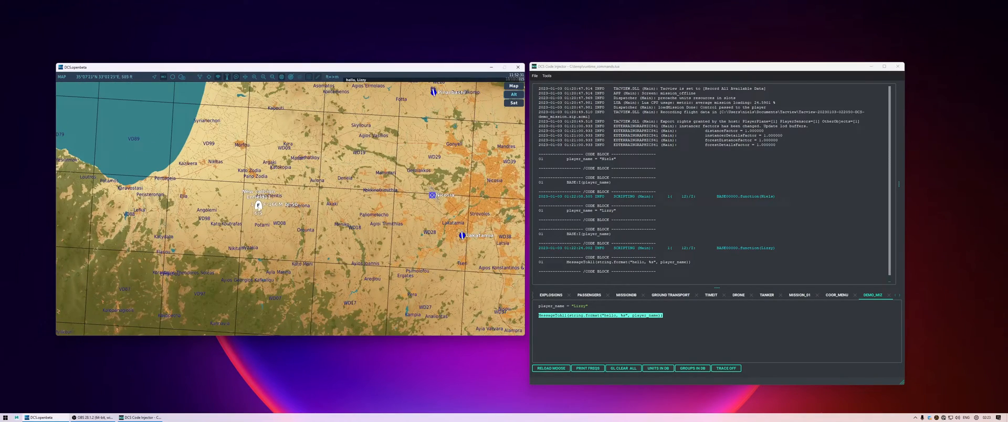
# - Find player_group into grp with GROUP:FindByName and print grp:GetName() via BASE:I
pyautogui.click(262, 205)
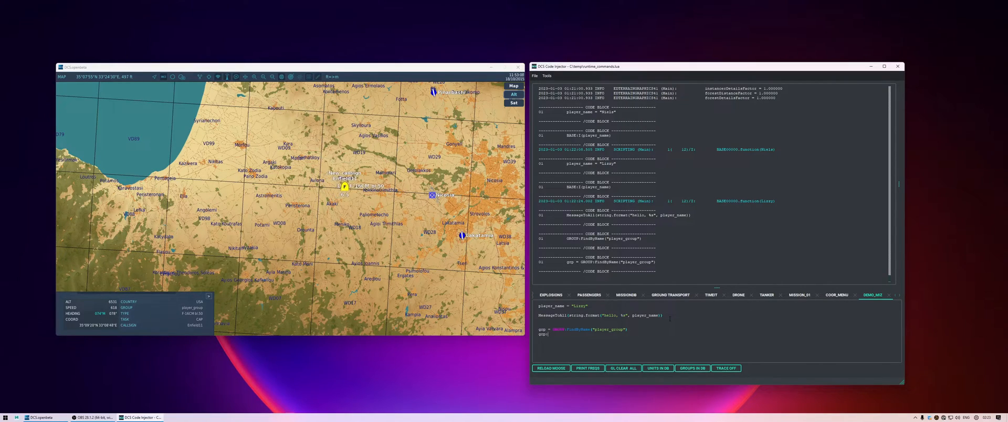
pyautogui.write(':GetName())')
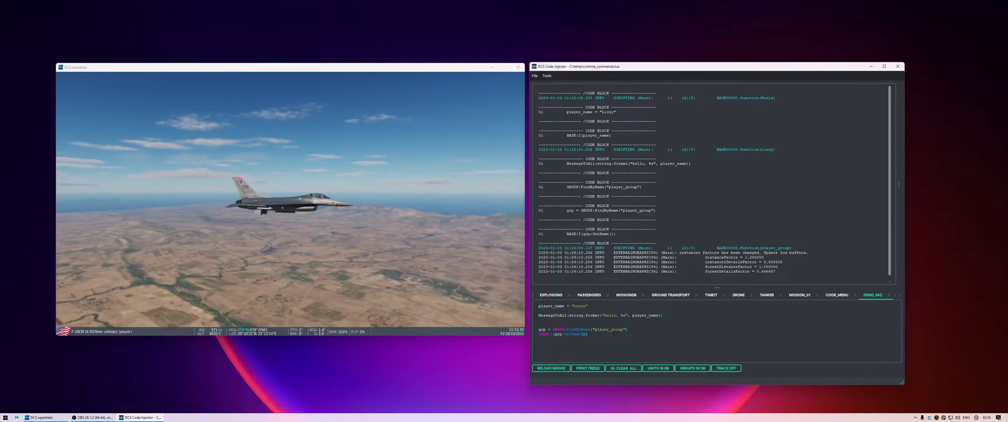
# - Run grp:GetCoordinate():Explode(200) to blow up the player group's position
pyautogui.write('grp:GetCoordinate(')
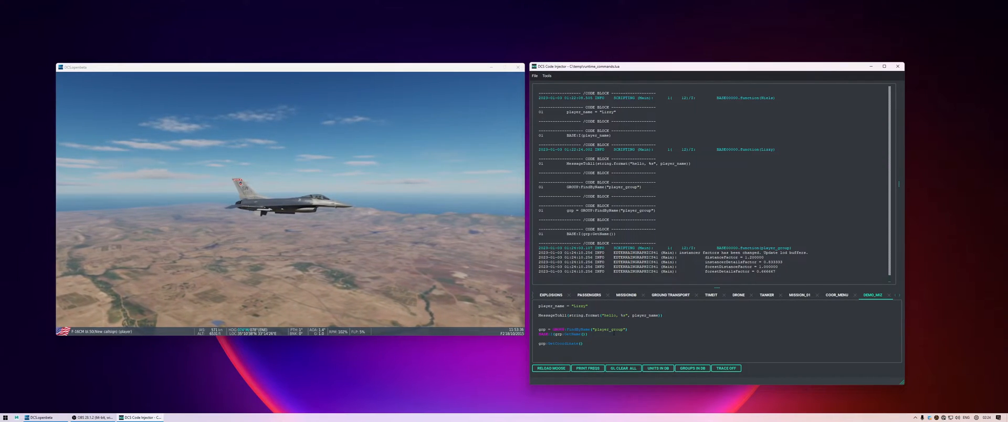
pyautogui.write(':Explode')
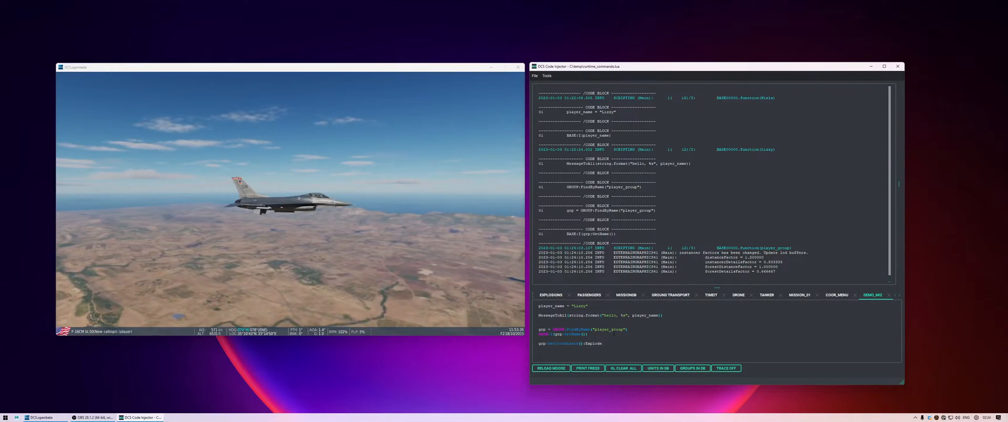
pyautogui.write('200{')
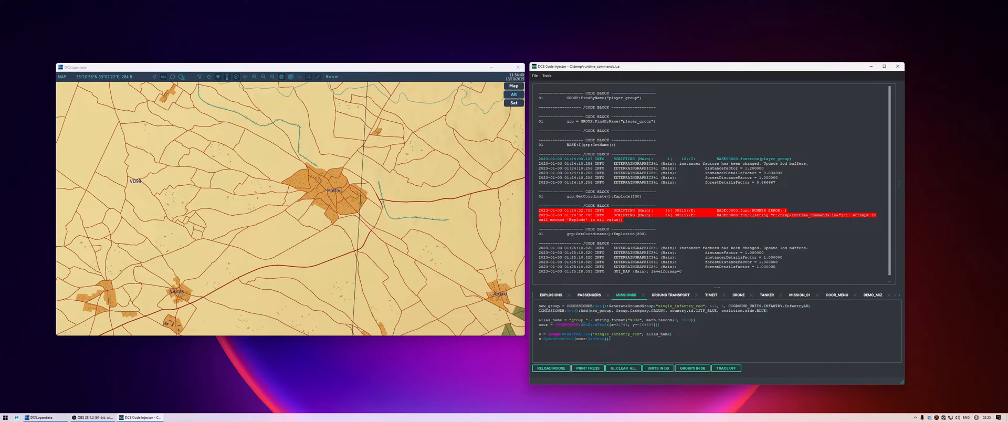
# - Load the infantry-spawning script on the MISSIONS code page
pyautogui.doubleClick(681, 306)
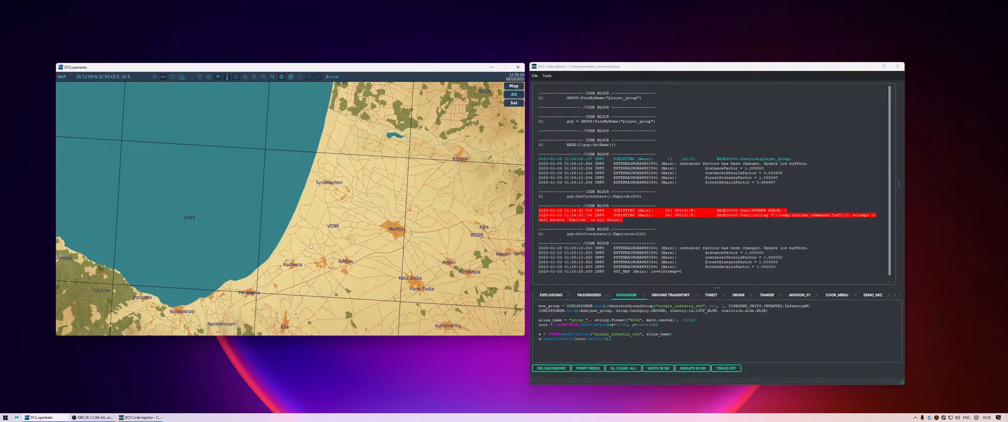
# - Resume the paused mission so the injected spawn code places infantry near the town
pyautogui.press('Escape')
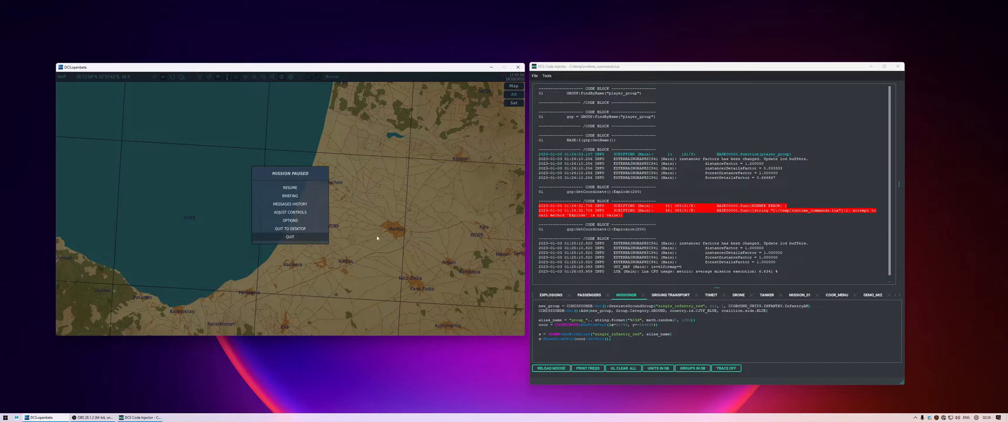
pyautogui.click(289, 187)
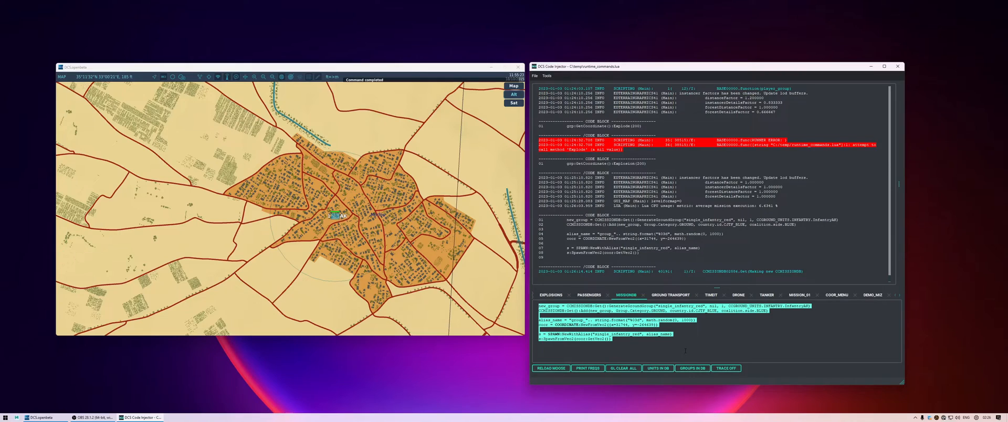
pyautogui.click(336, 215)
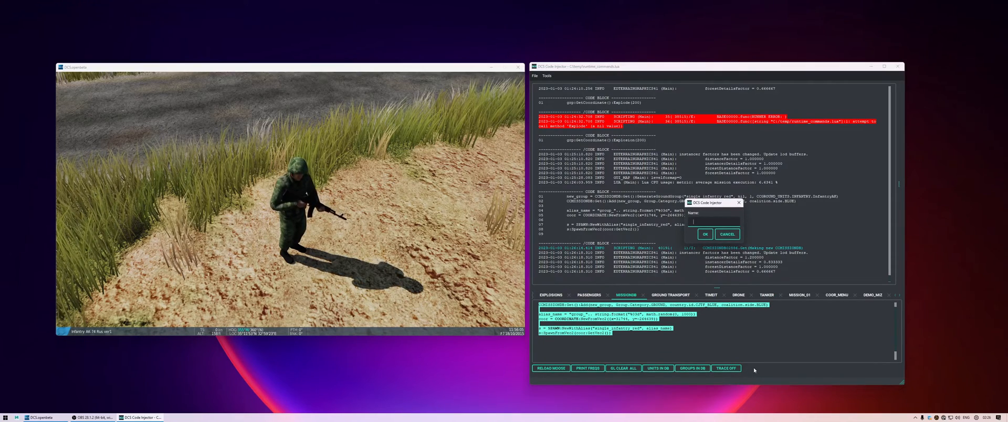
# - Name the new custom button 'a cool name' holding the infantry spawn code
pyautogui.write('s')
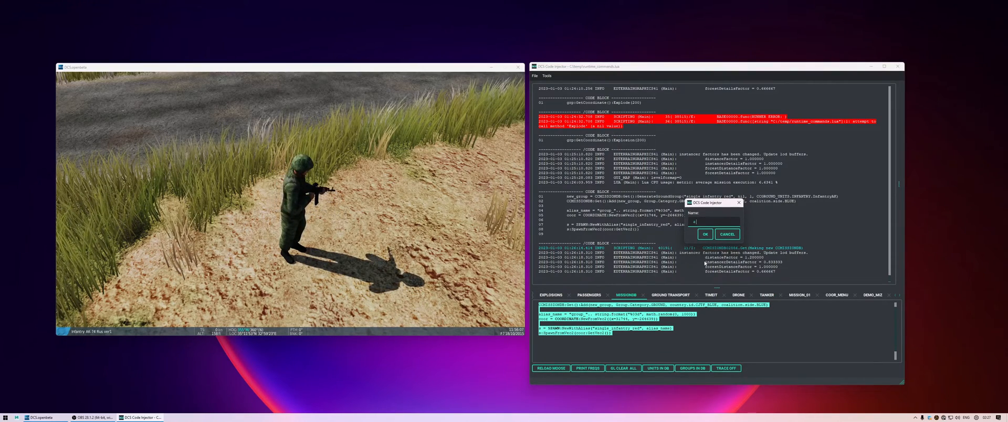
pyautogui.write('a cool name')
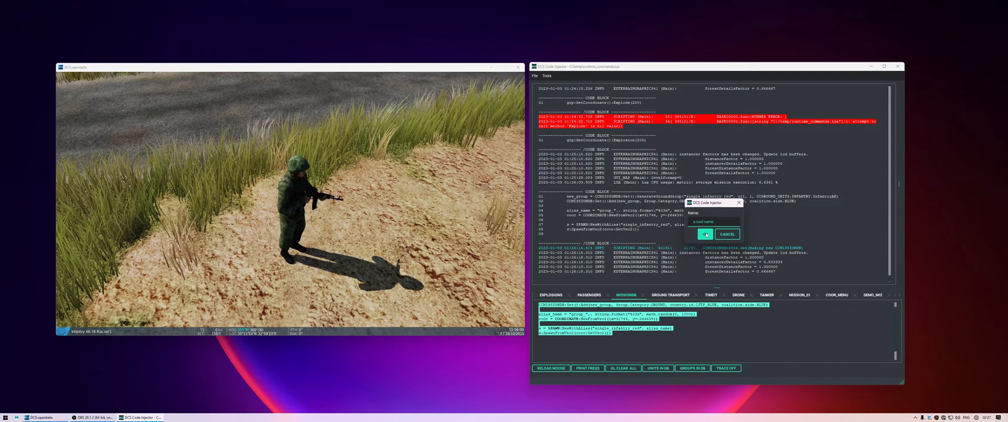
pyautogui.click(705, 234)
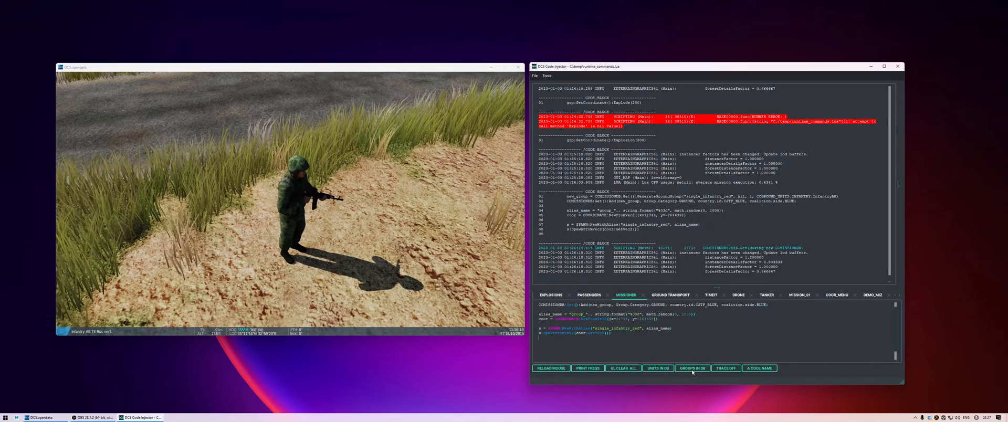
# - Print all _DATABASE group template names to the log and start a GROUP:FindByName lookup
pyautogui.click(692, 369)
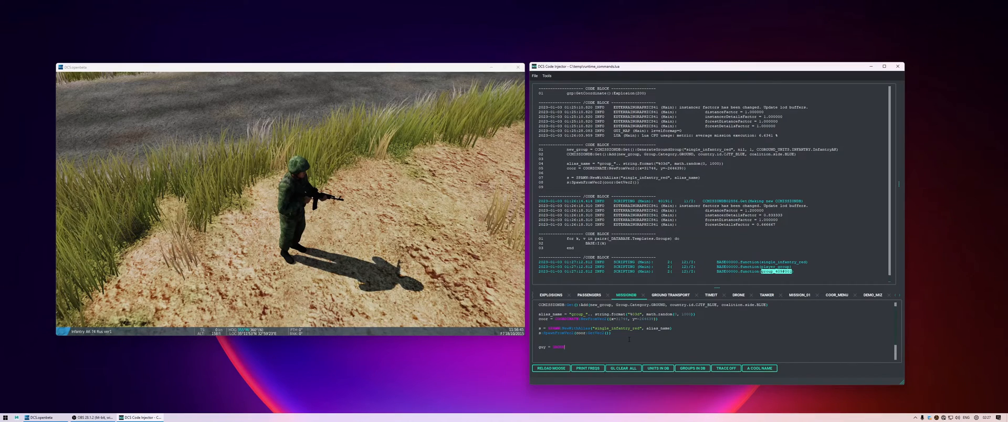
pyautogui.write(':FindByName')
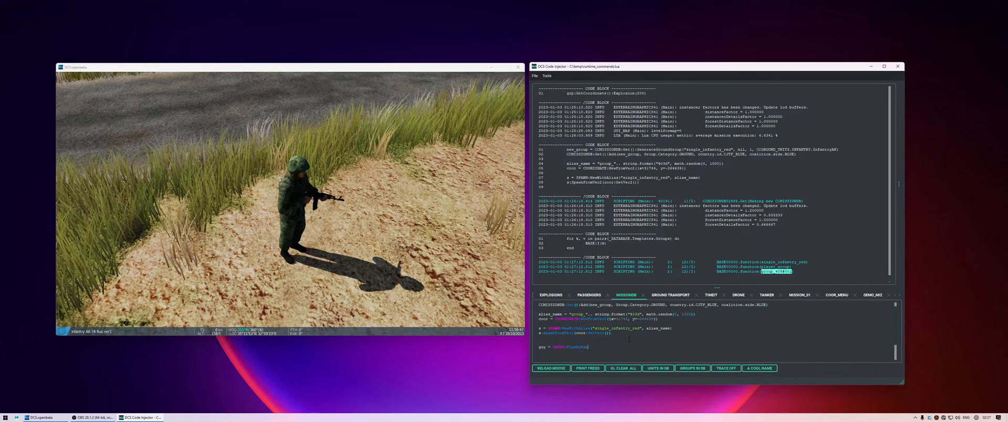